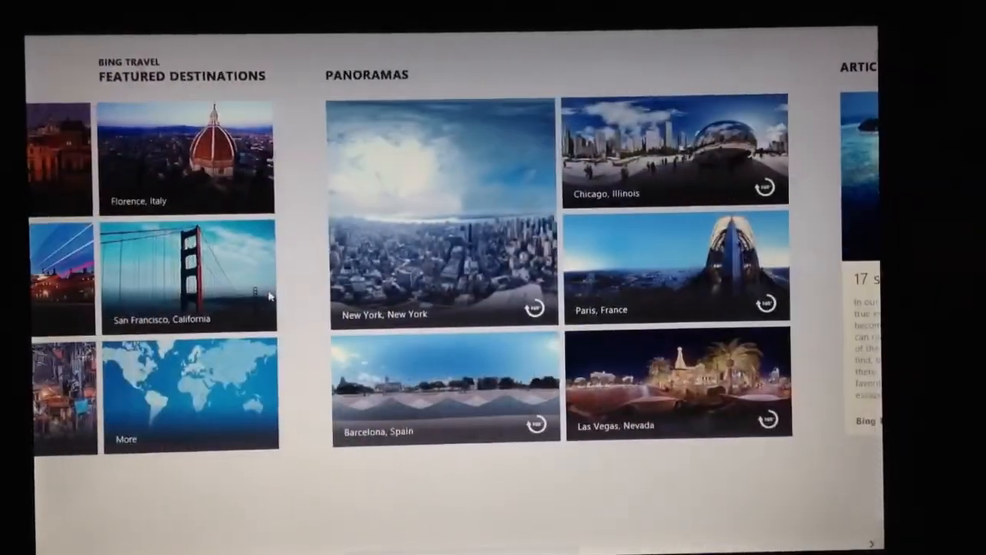
Step: Scroll Bing Travel right to the articles and open the Best of Web section
scroll(right, 3)
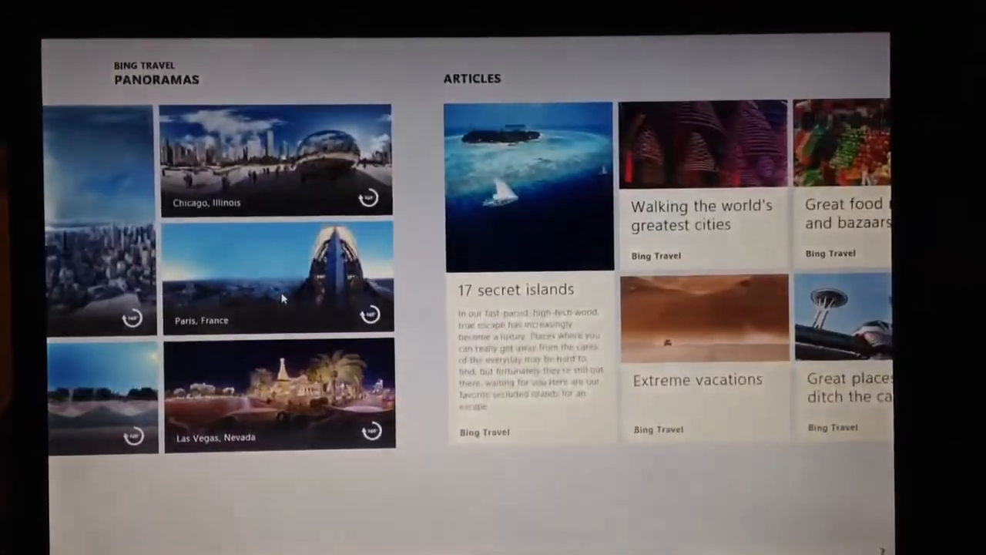
scroll(right, 3)
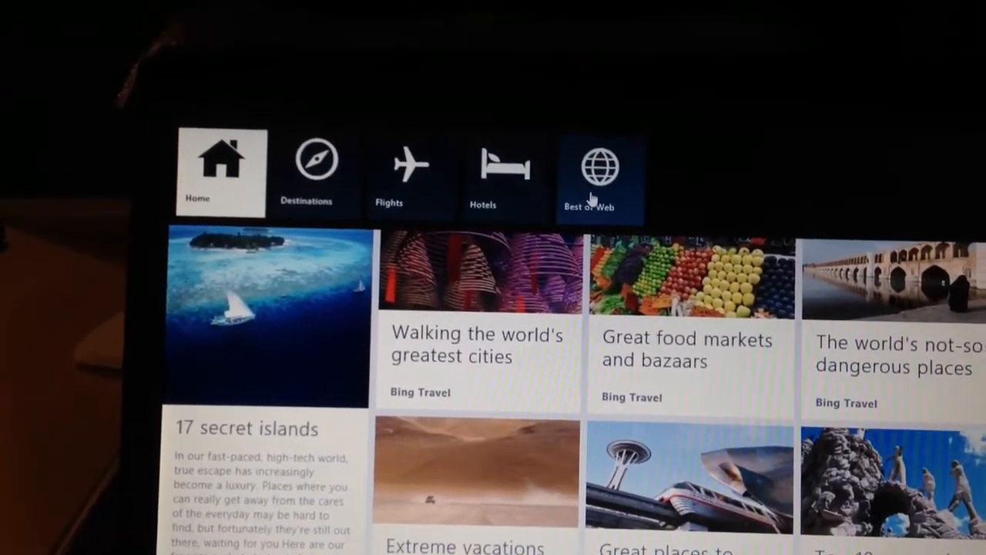
click(598, 166)
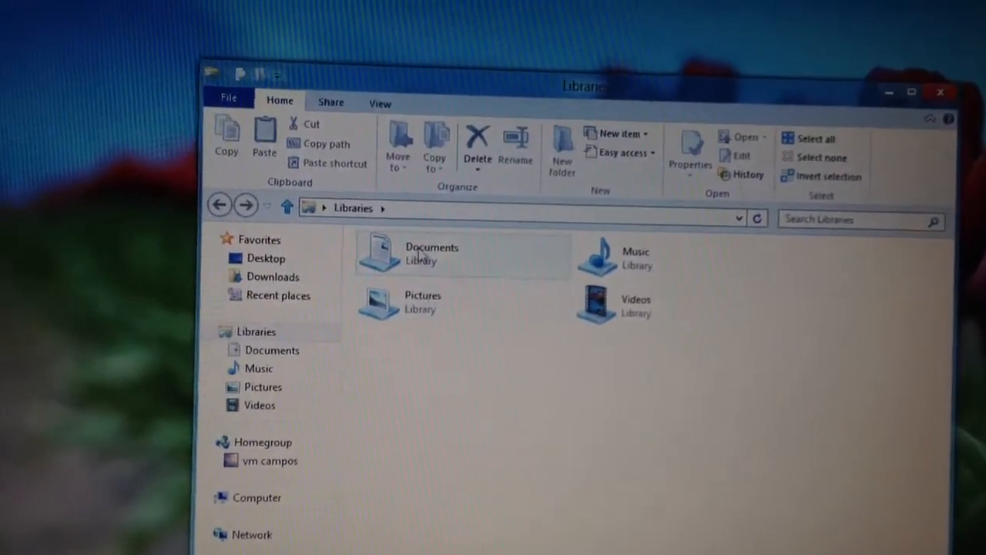
Step: Go to Computer and view the properties of the Win8 (C:) drive
double_click(431, 255)
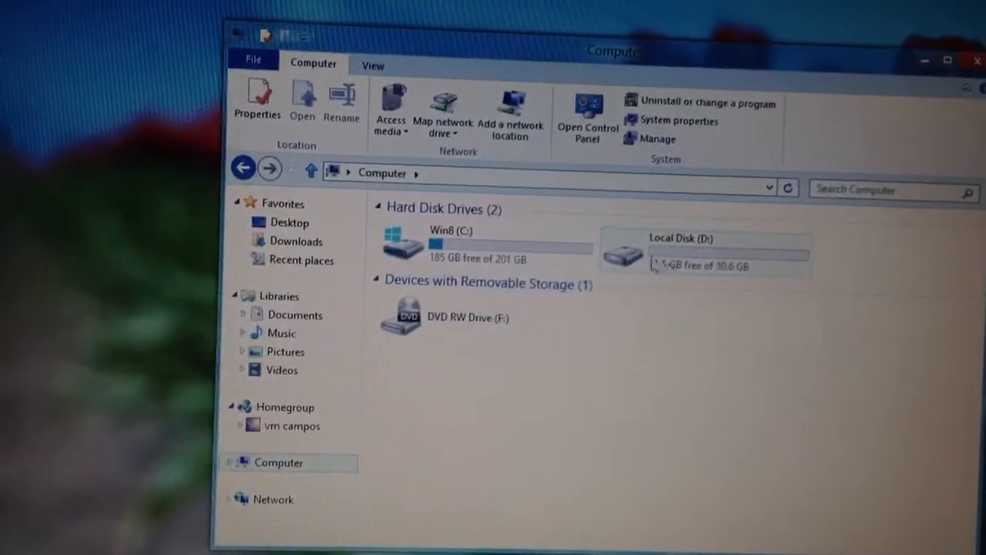
click(462, 246)
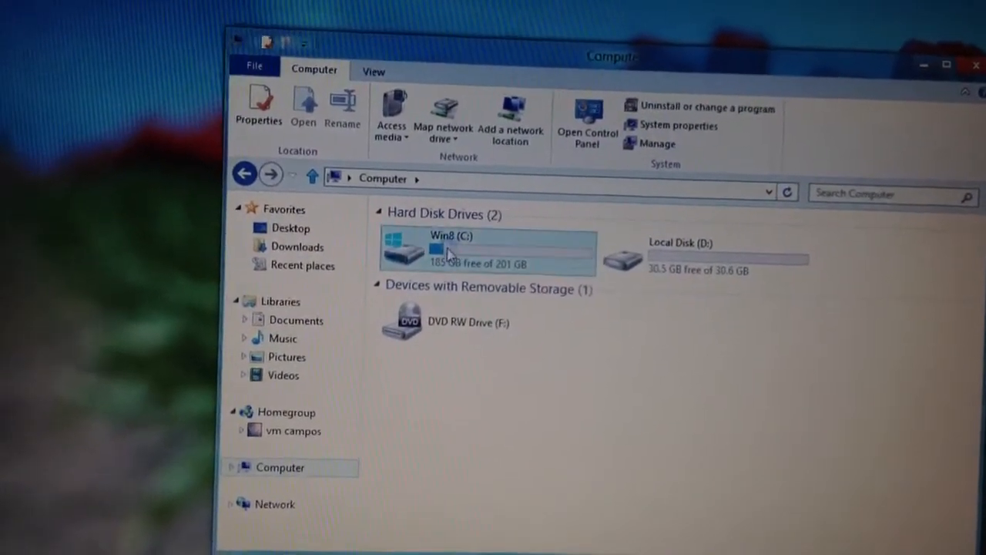
right_click(450, 252)
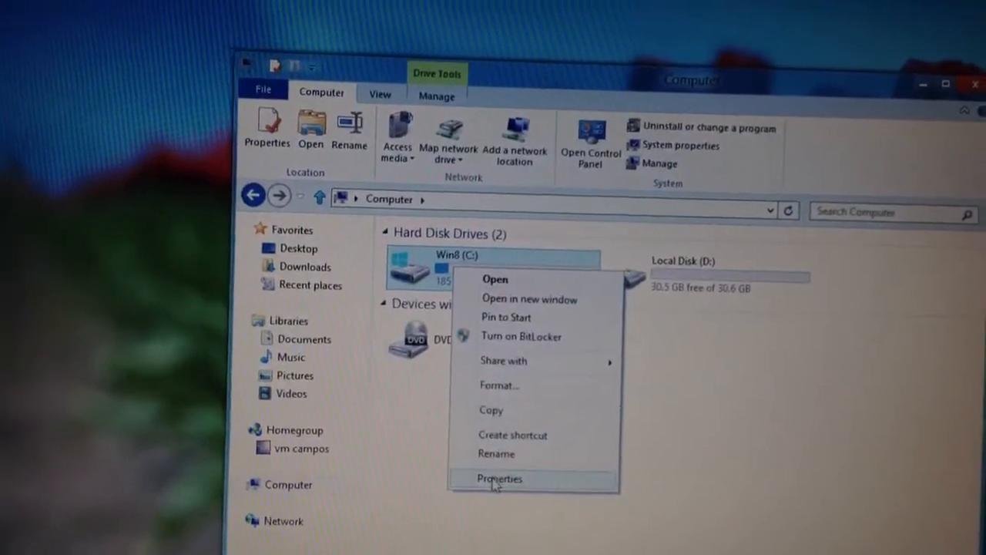
click(499, 478)
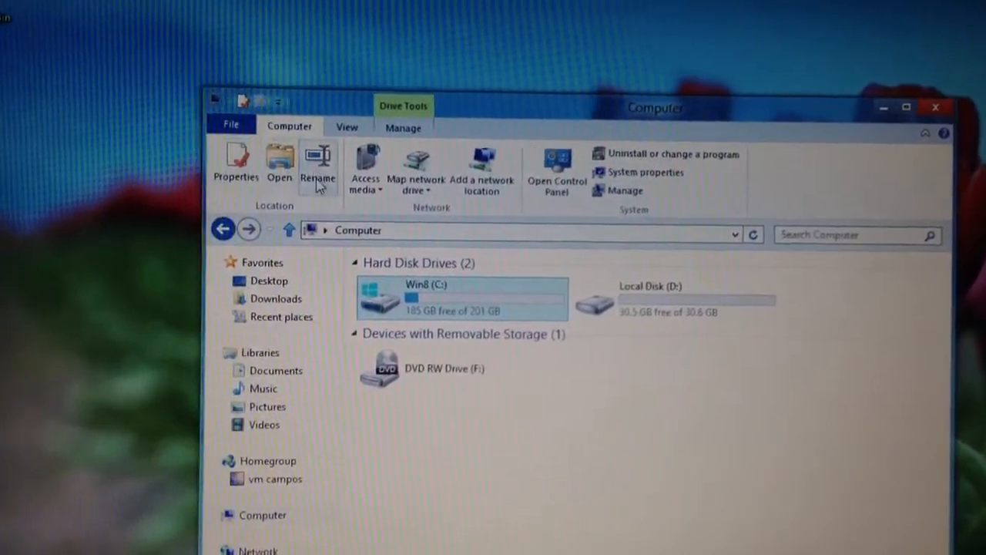
click(356, 125)
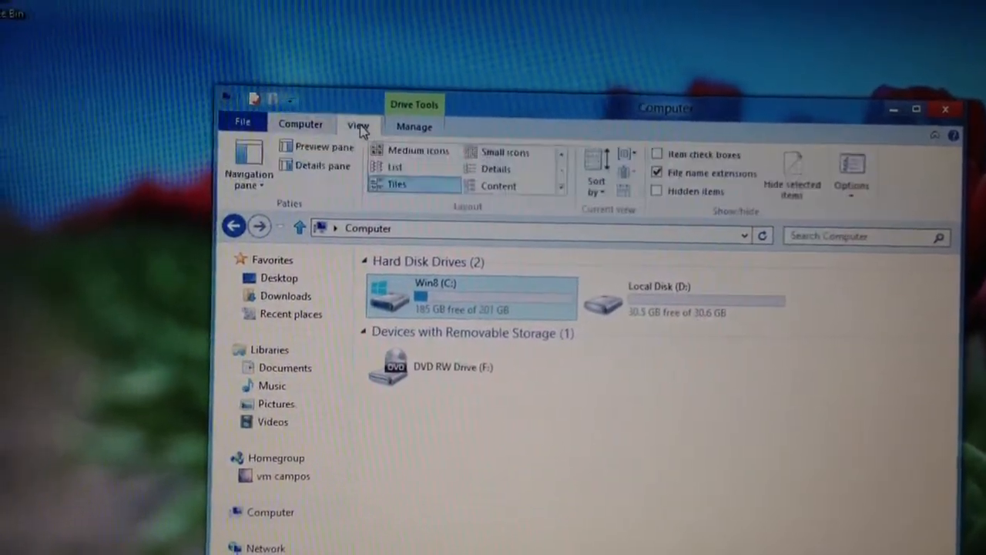
click(414, 125)
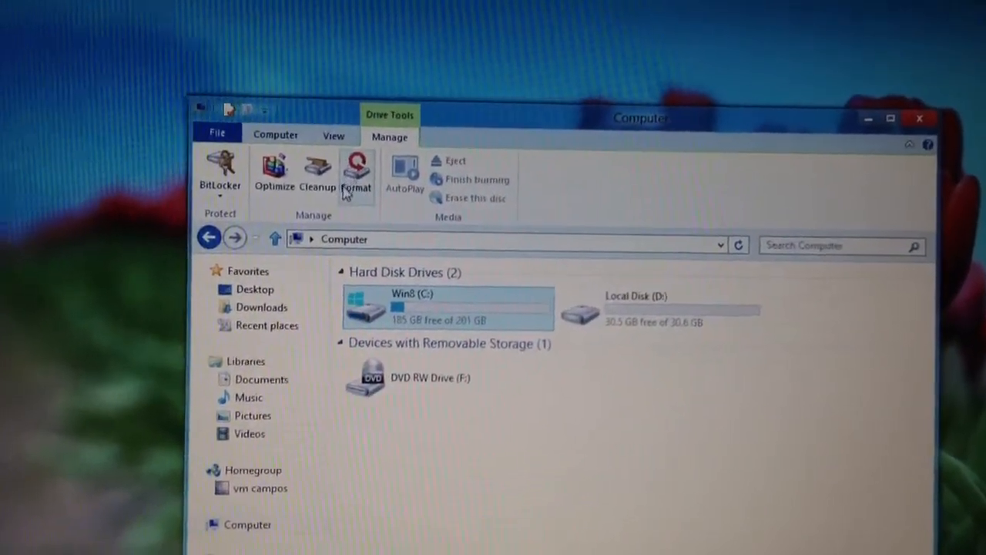
click(334, 136)
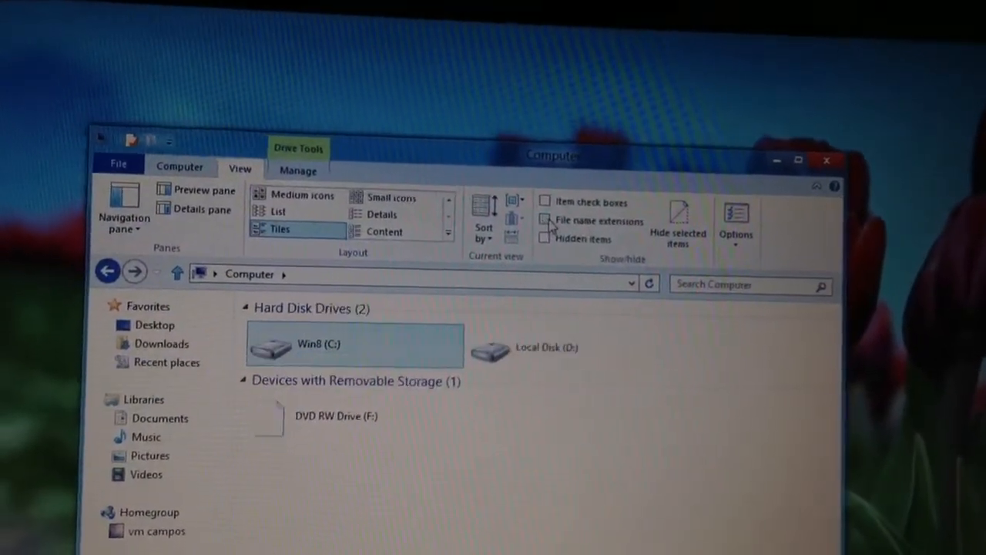
click(544, 220)
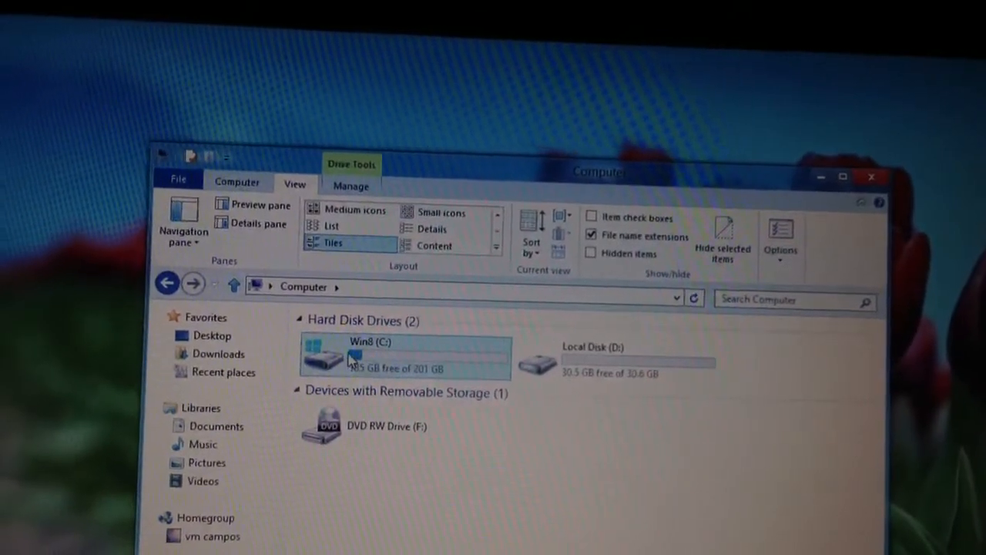
Step: Open Win8 (C:) and try extra large, medium, then large icon views
double_click(370, 352)
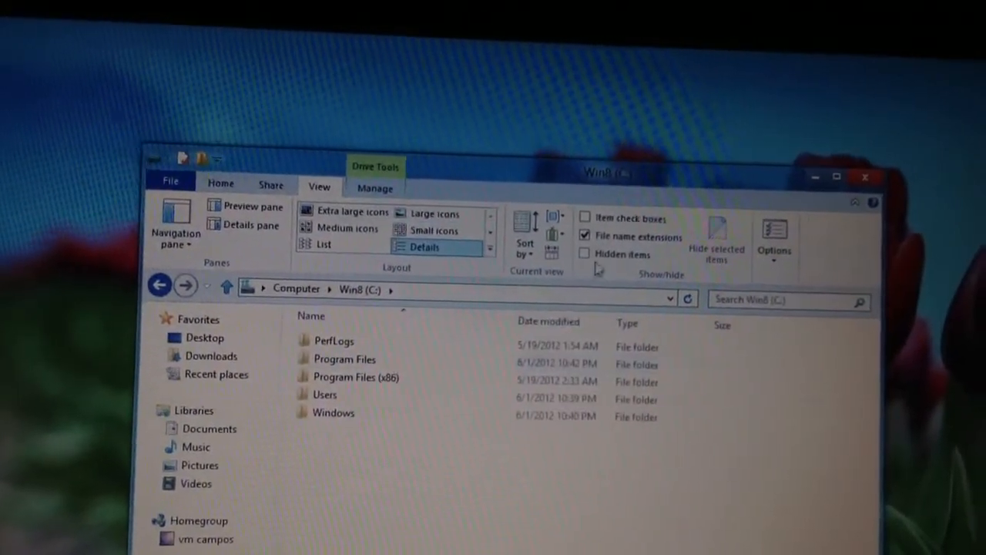
click(585, 254)
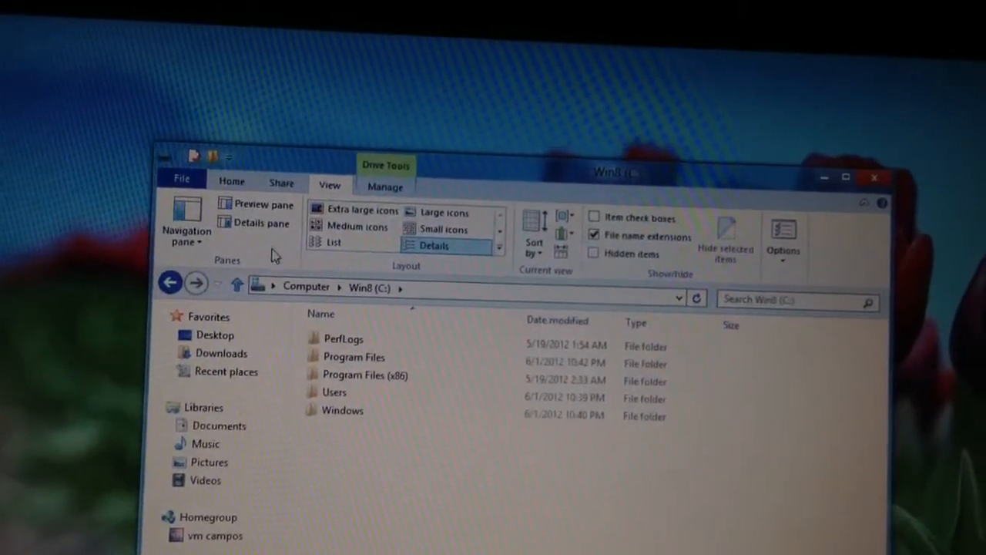
click(362, 211)
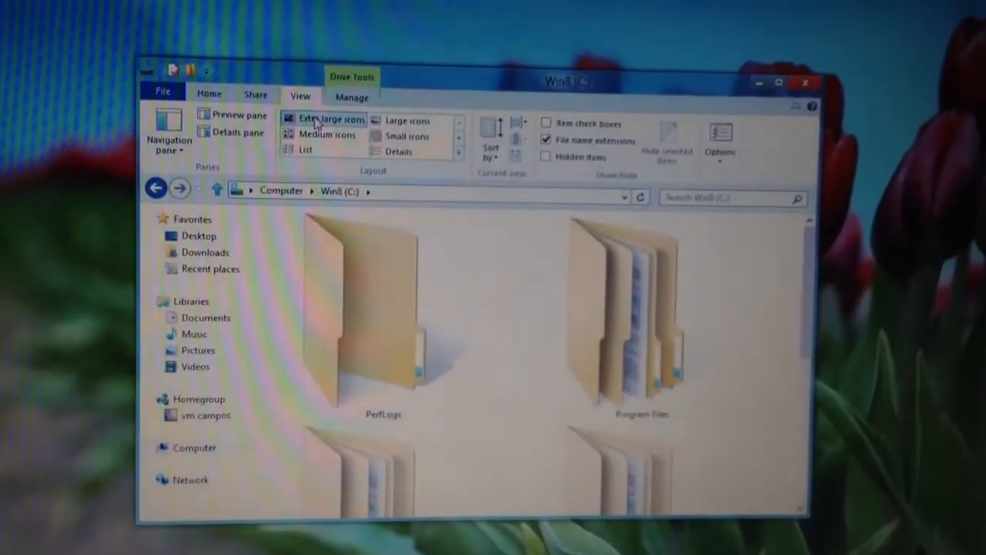
click(316, 145)
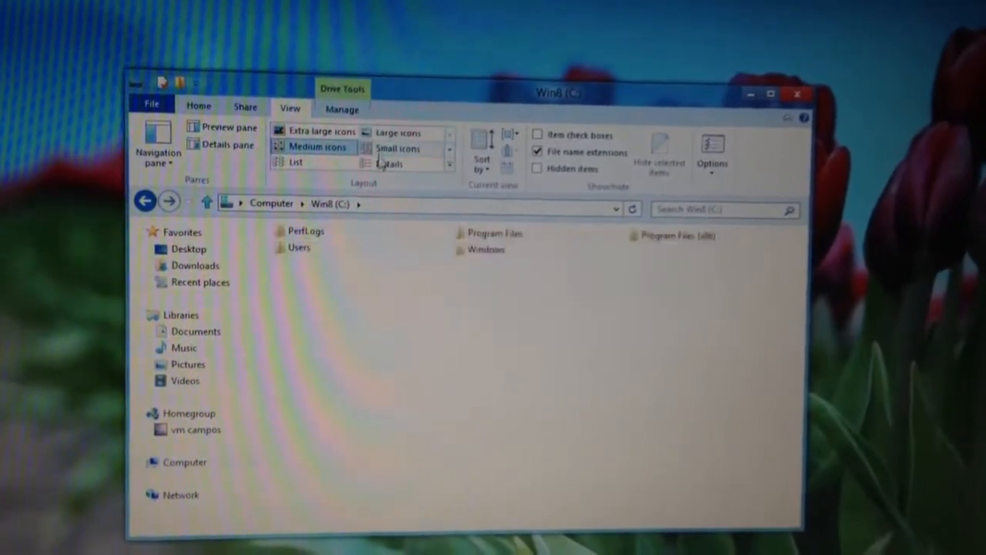
click(395, 133)
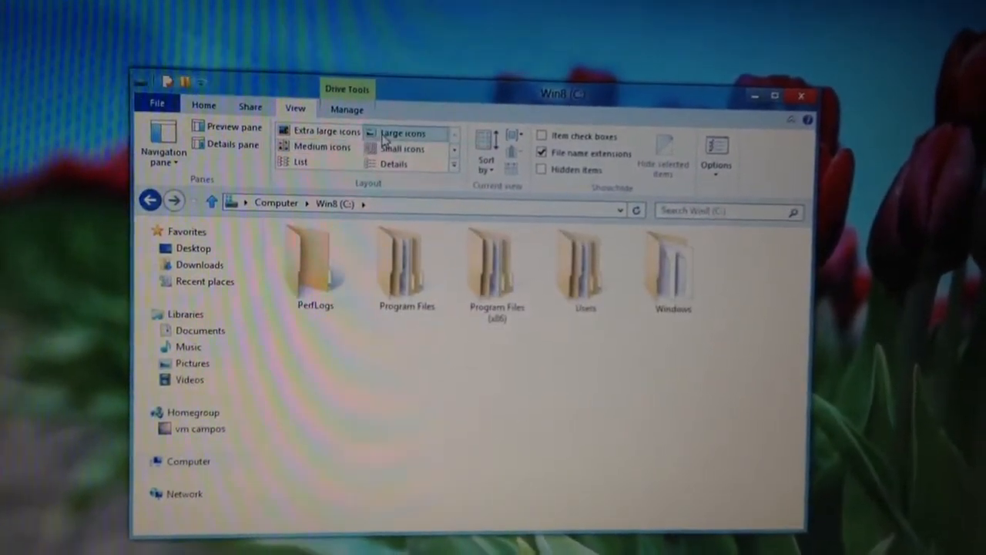
click(250, 106)
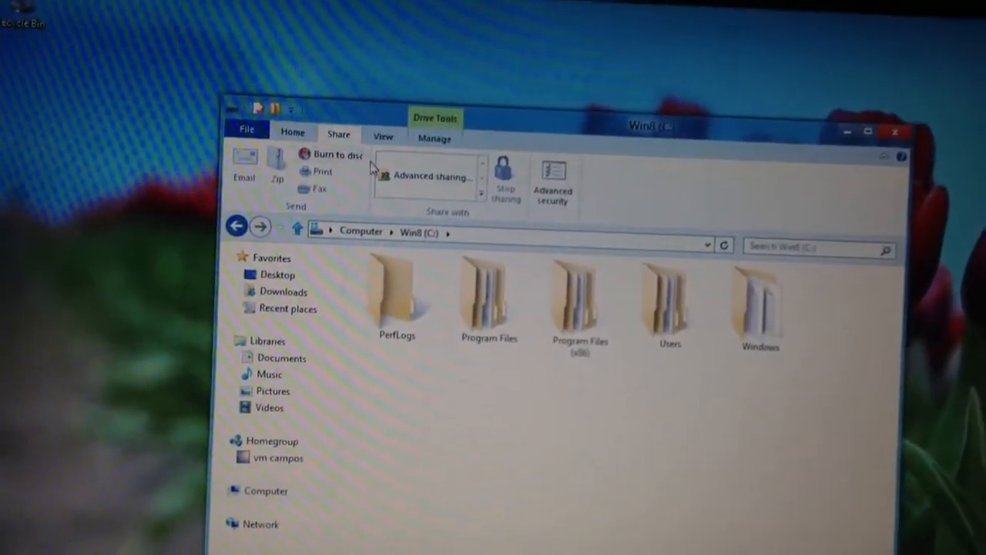
mouse_move(352, 168)
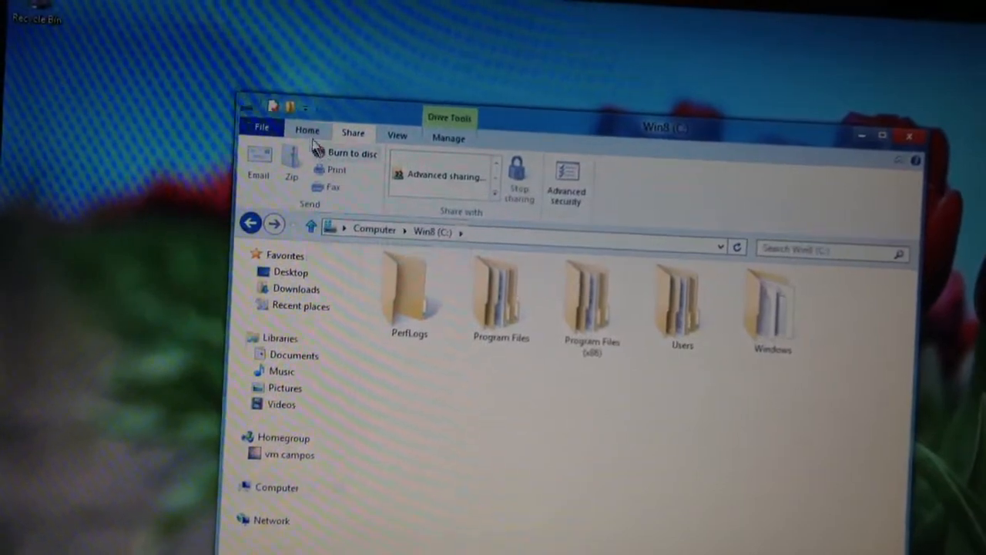
Step: Open the Program Files folder on Win8 (C:), then its Windows Defender folder
click(306, 130)
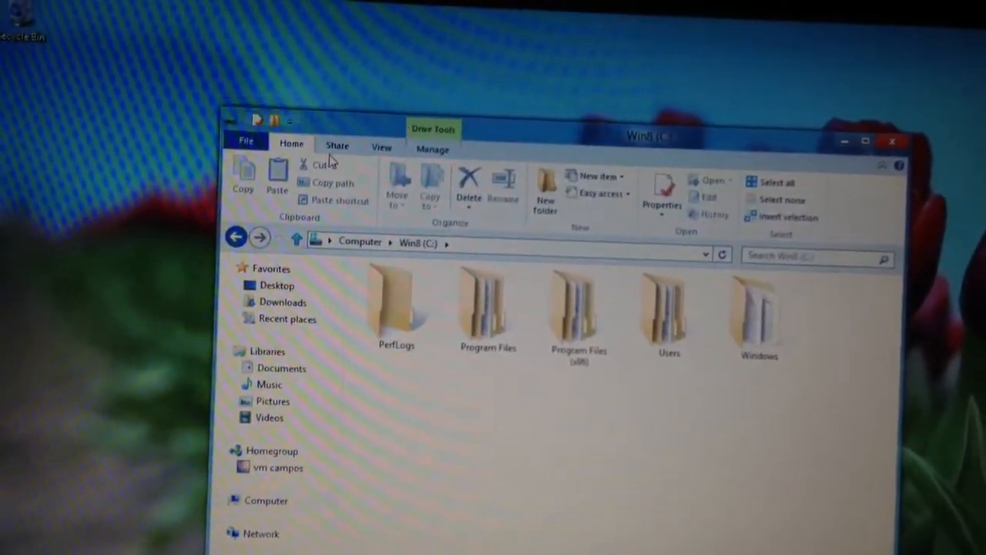
click(397, 308)
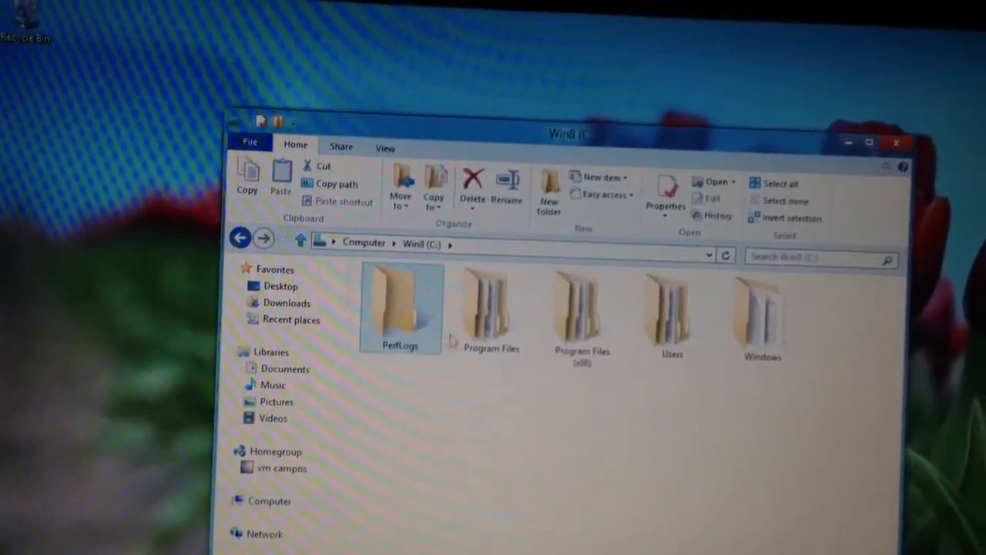
click(497, 308)
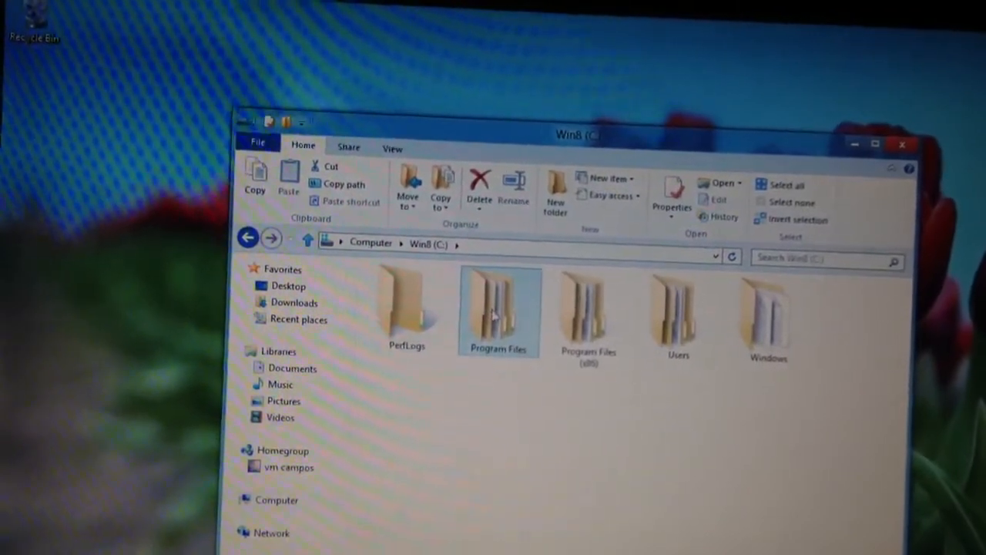
double_click(498, 312)
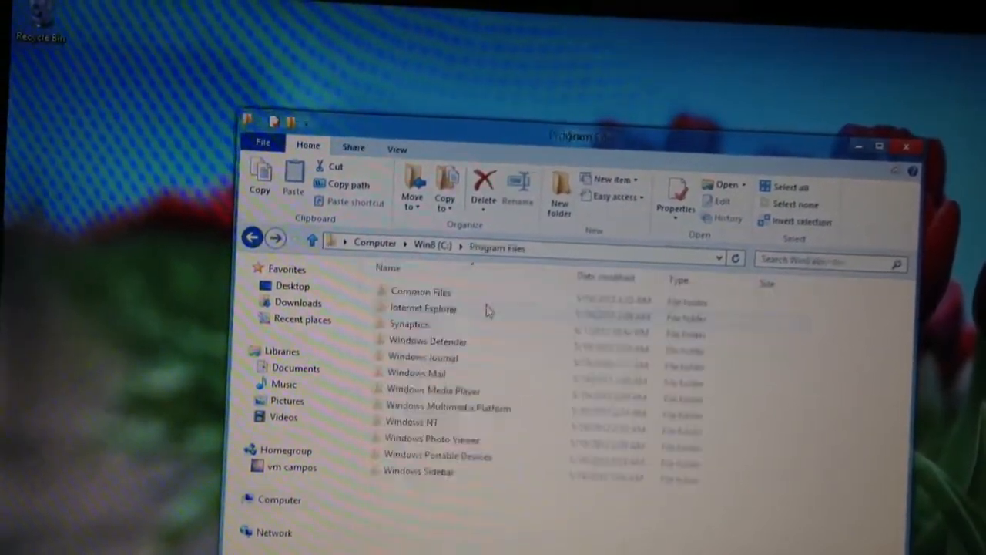
click(426, 341)
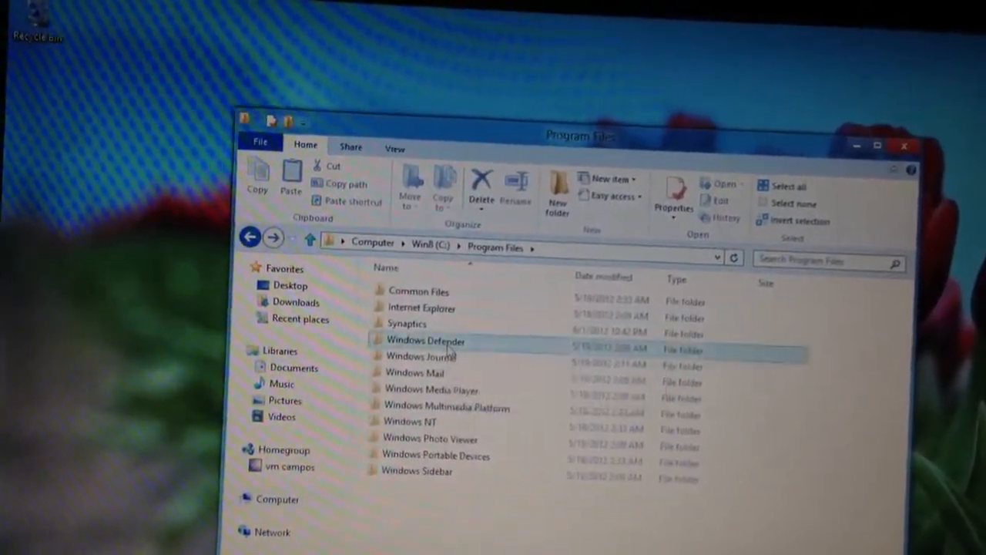
double_click(425, 340)
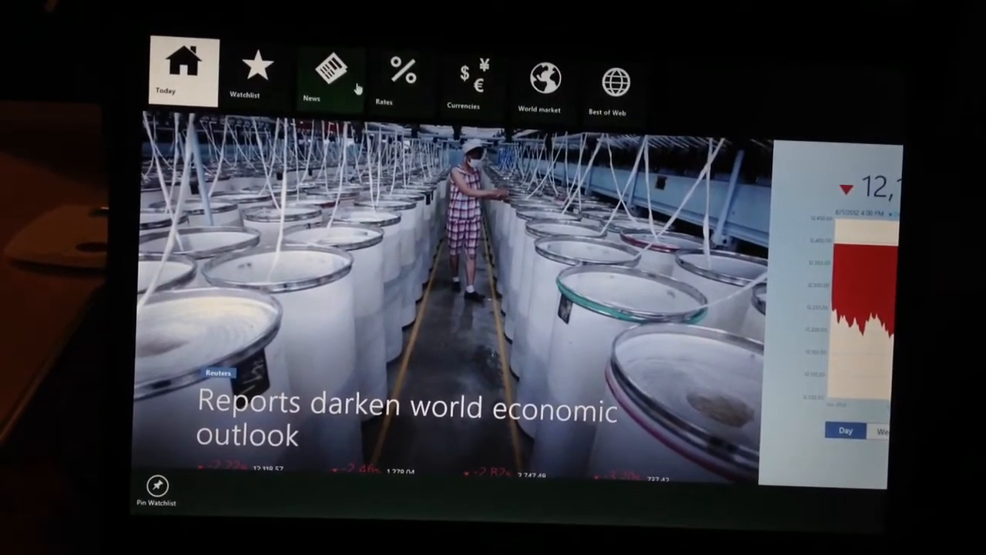
Step: Open the News section from the Finance app bar
click(260, 70)
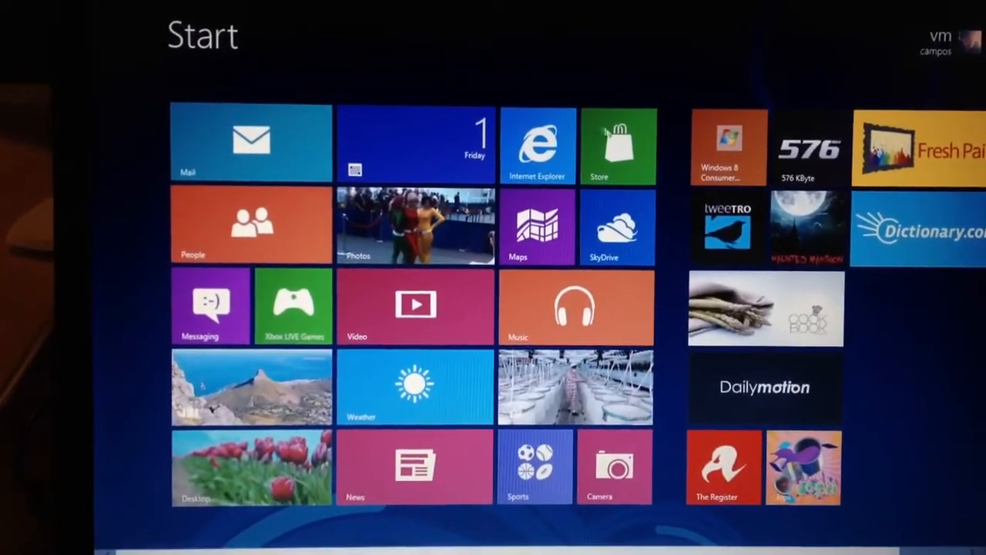
click(617, 145)
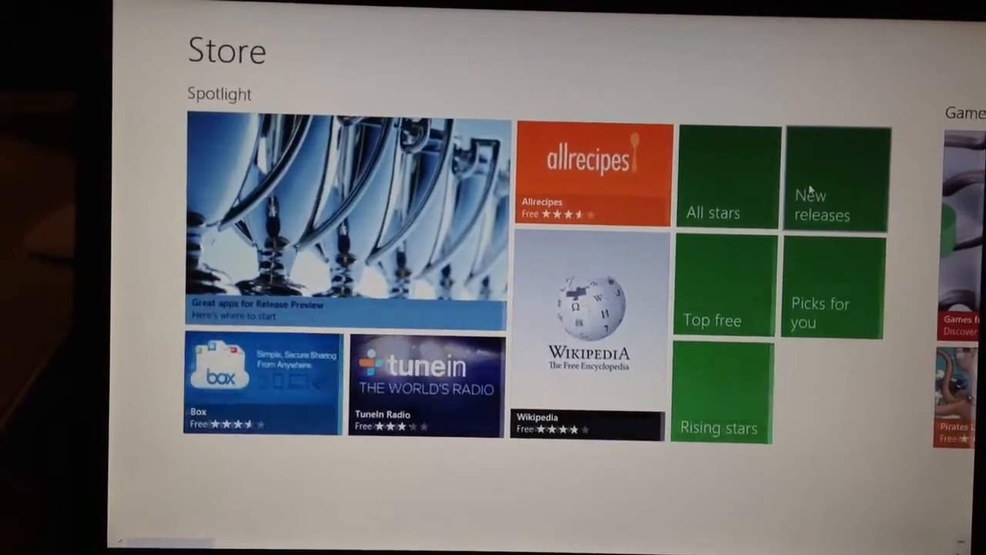
click(835, 180)
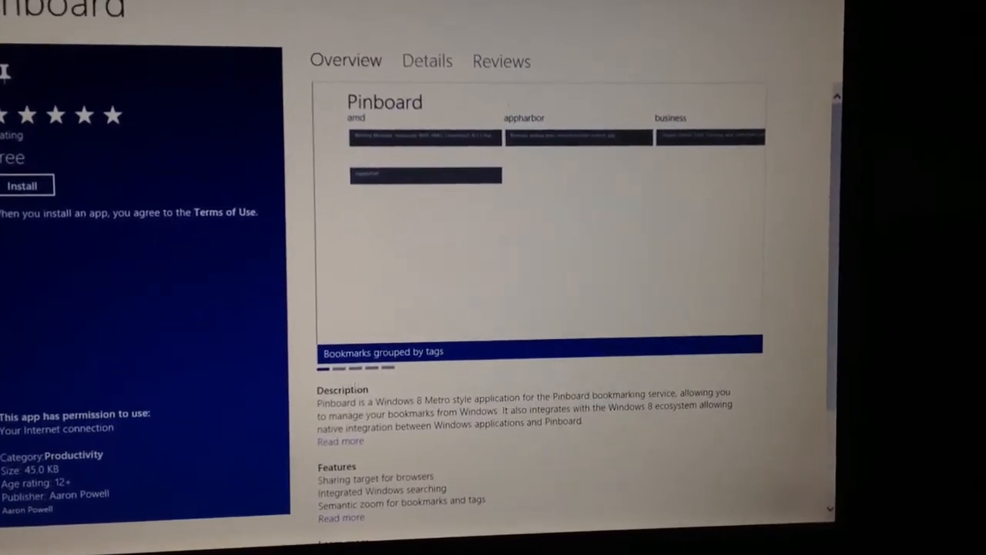
scroll(down, 3)
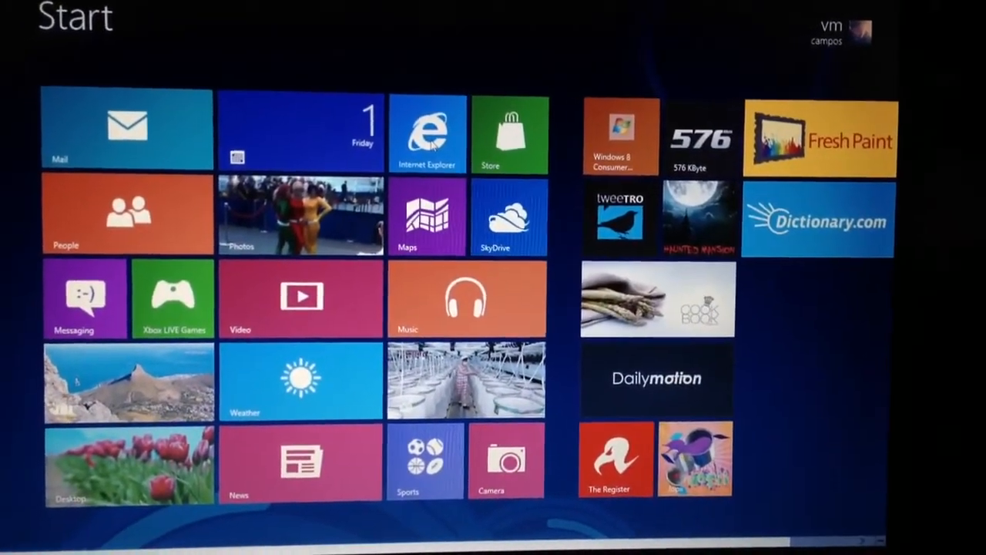
Step: Launch Internet Explorer, view the Metro style app development page, and open Empire Avenue
click(430, 131)
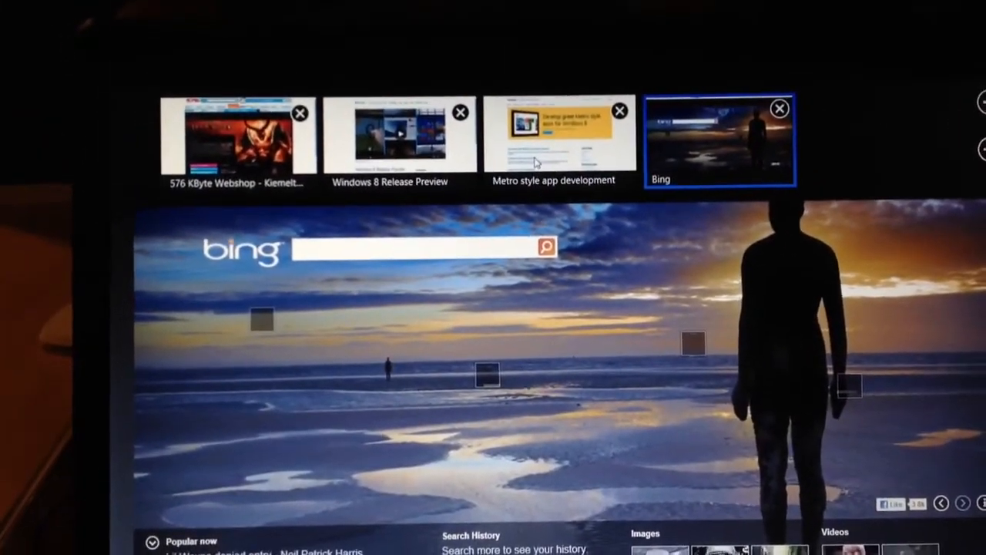
click(556, 139)
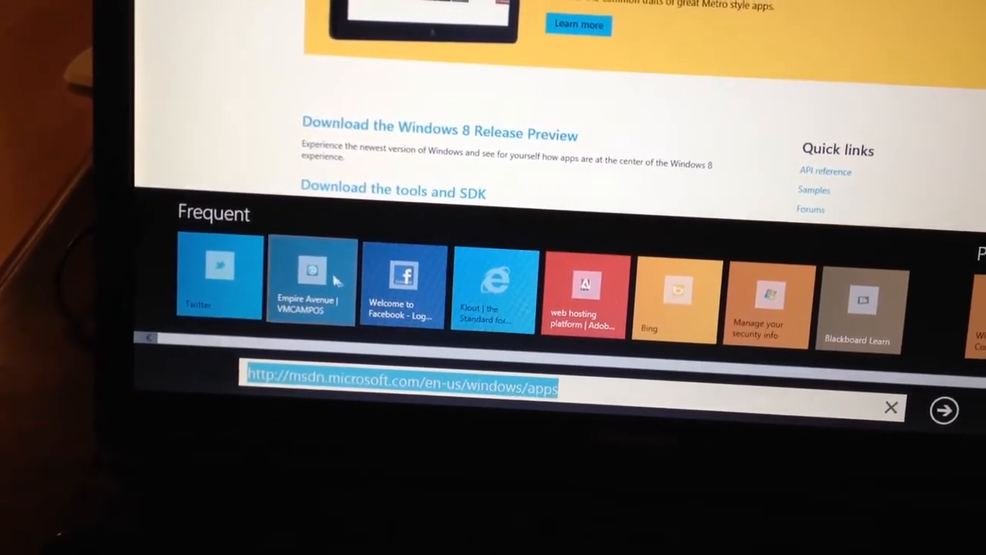
click(493, 288)
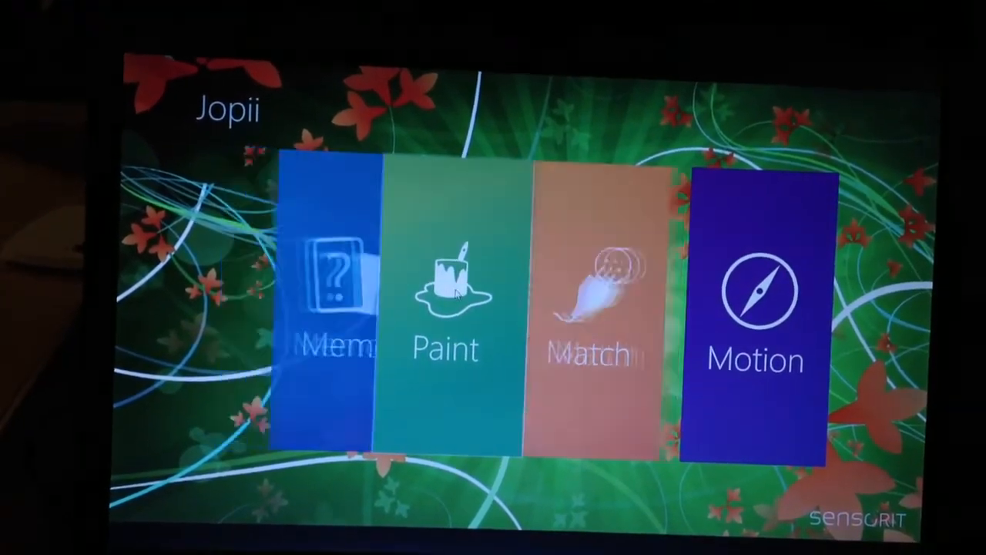
Step: Start Jopii's Paint game and pick an animal picture to colour
click(445, 300)
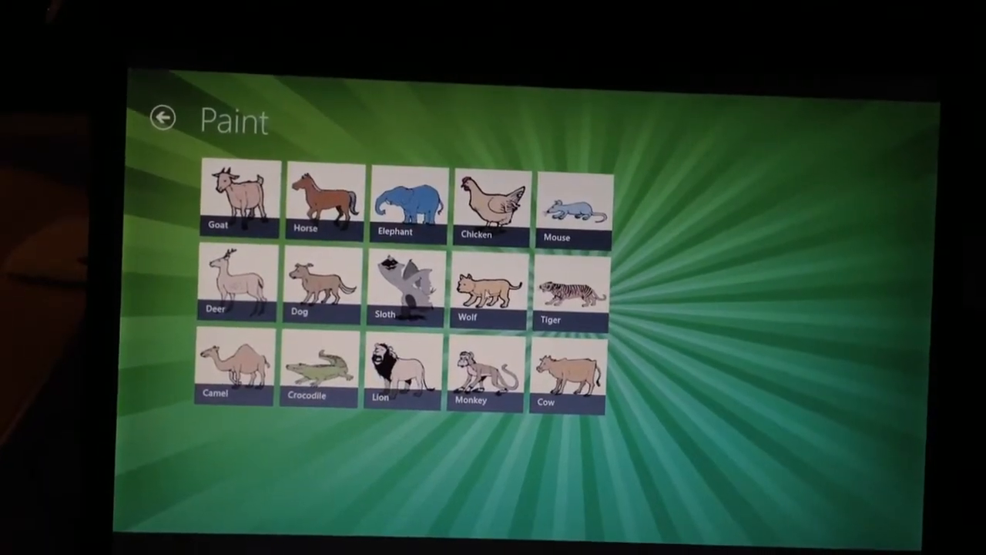
click(312, 287)
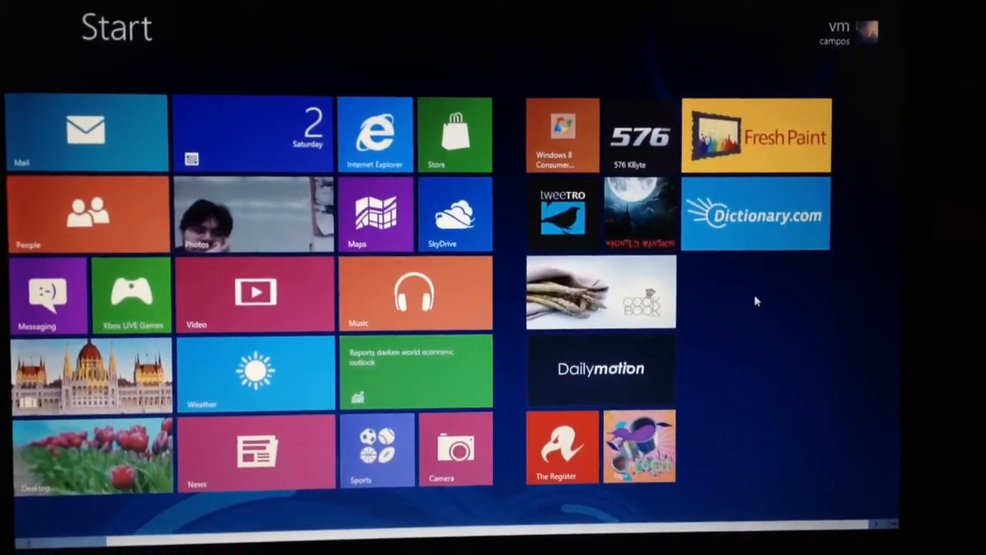
click(756, 137)
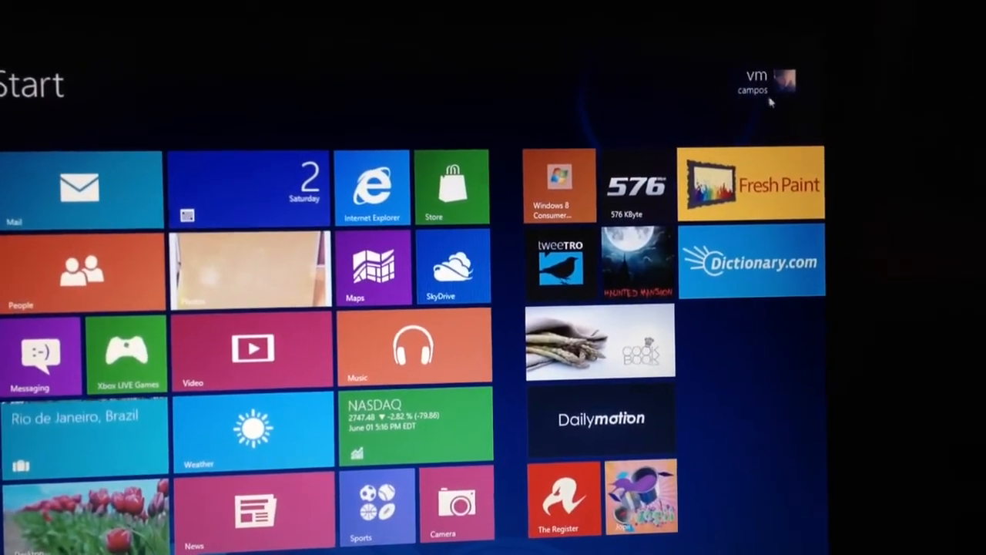
Step: Sign out via the Start user tile and show the login screen's power options
click(793, 81)
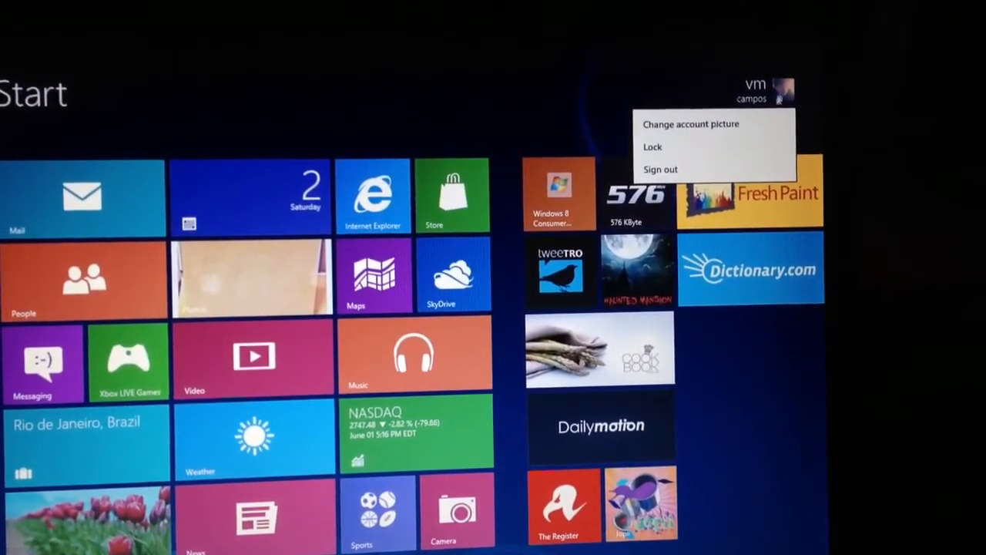
click(661, 169)
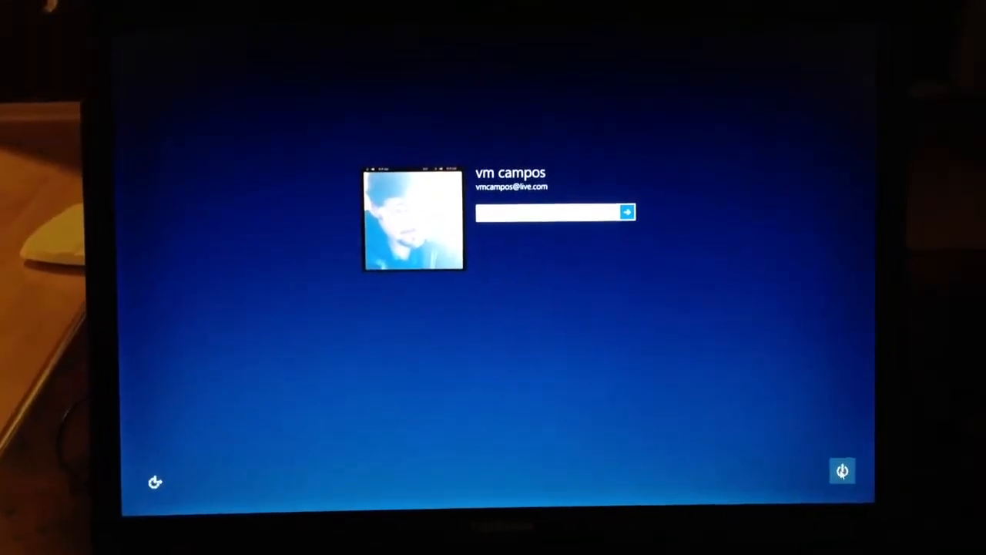
click(842, 468)
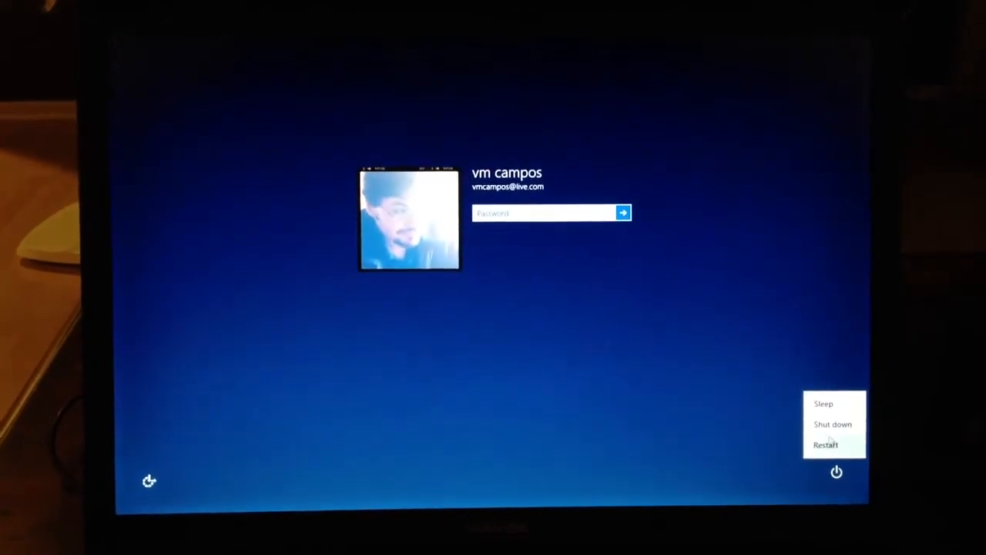